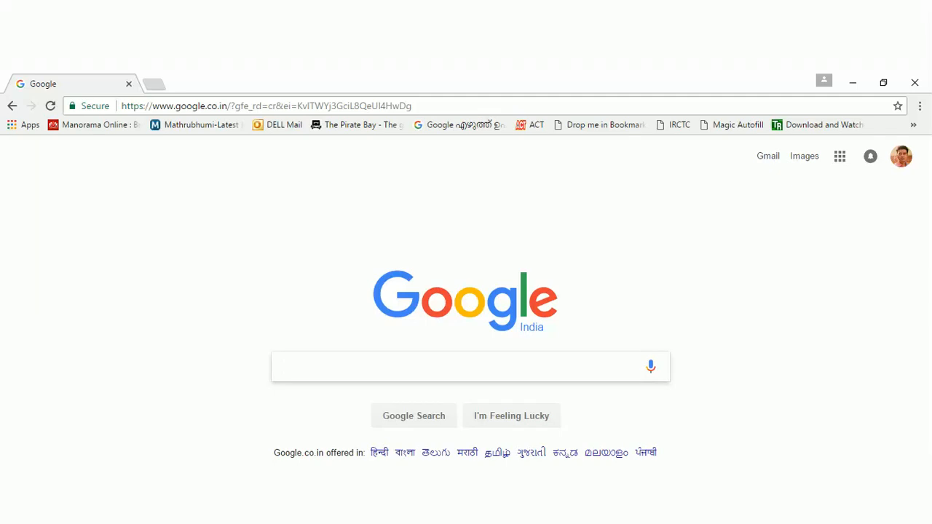
# Go to netbanking.hdfcbank.com and submit the Customer ID to continue signing in.
pyautogui.click(466, 367)
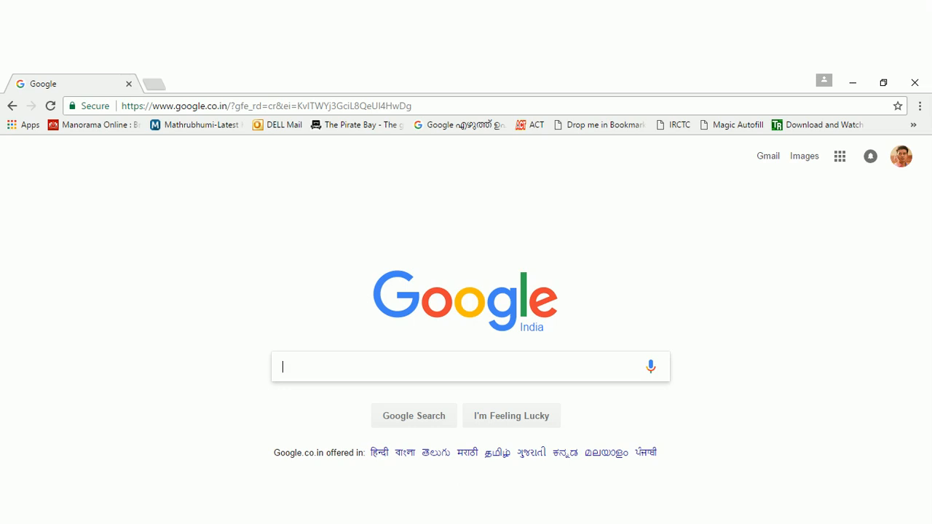
pyautogui.moveTo(484, 342)
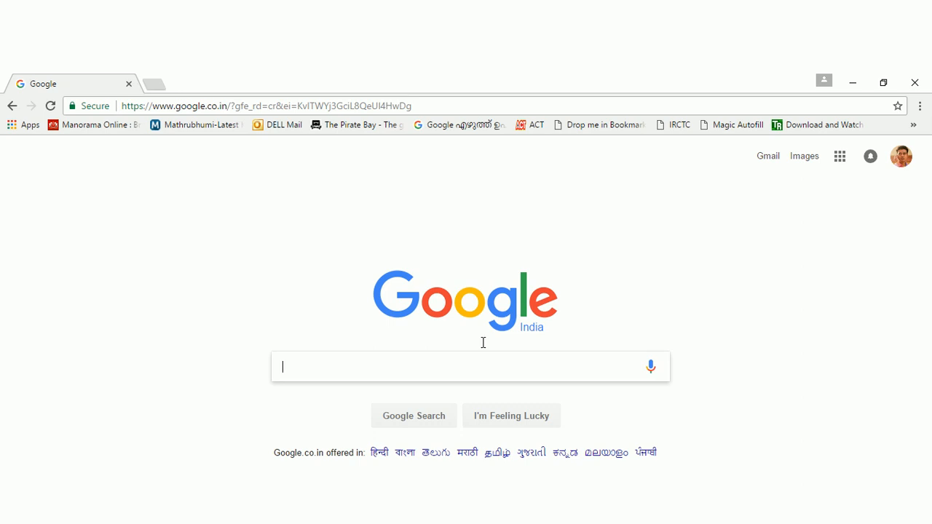
pyautogui.click(542, 105)
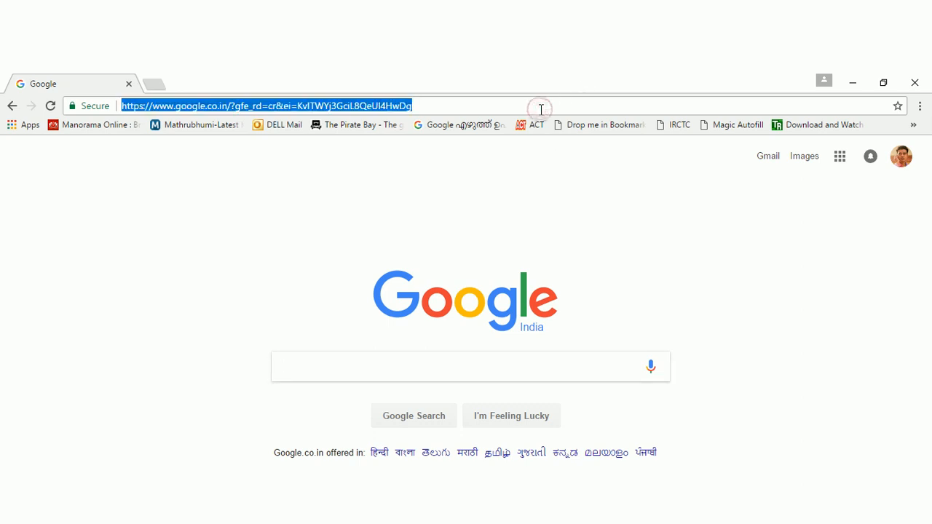
pyautogui.write('https://netbanking.hdfcbank.com')
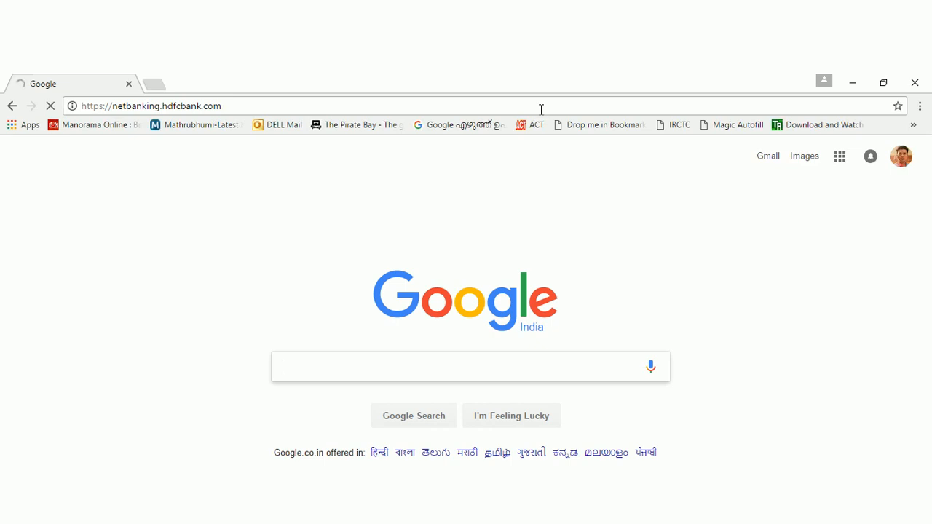
pyautogui.moveTo(419, 236)
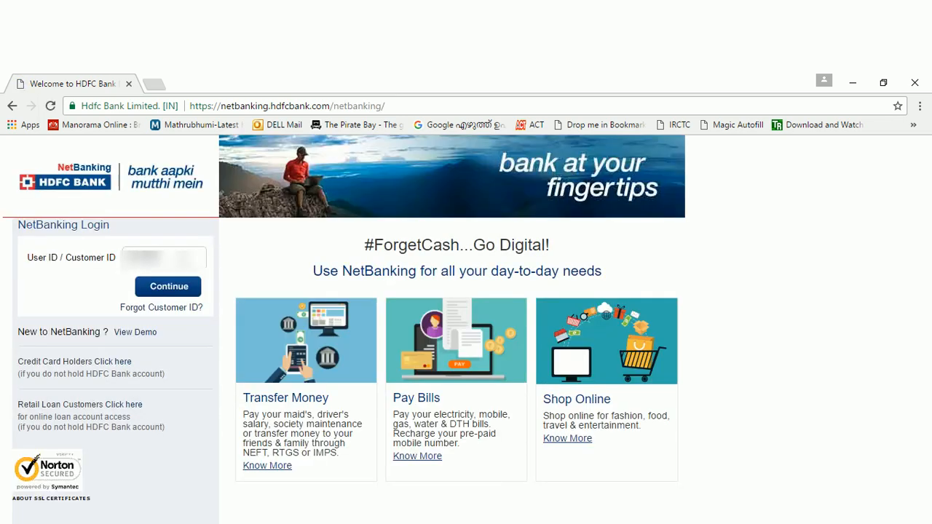
pyautogui.click(169, 286)
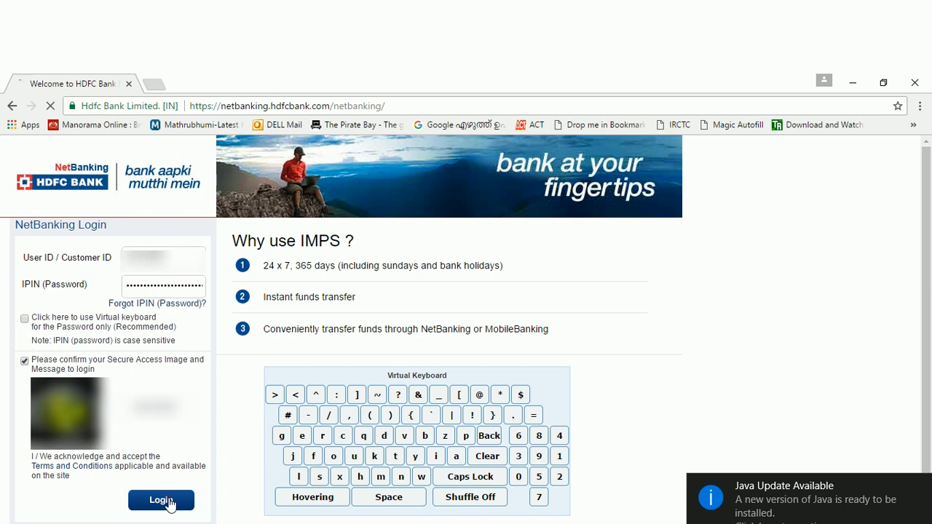
# Confirm the secure access image and log in to reach the Account Summary.
pyautogui.click(160, 501)
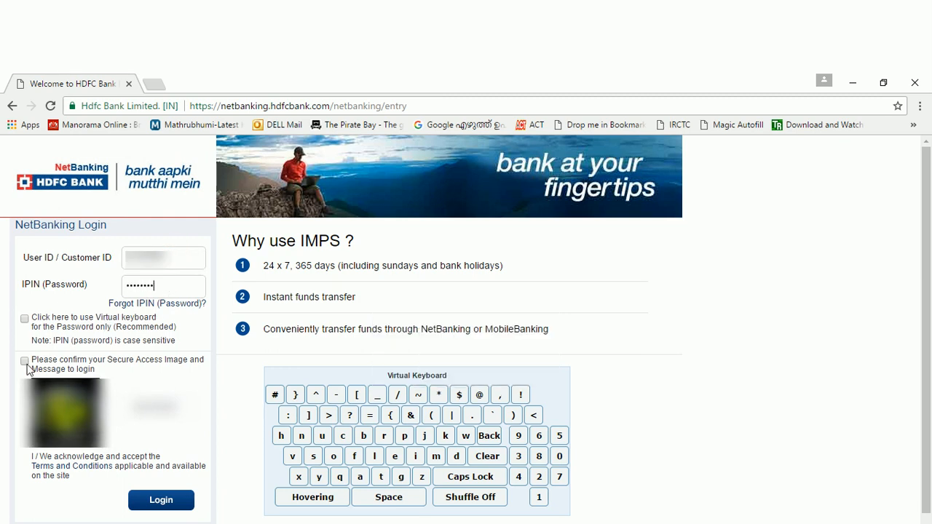
pyautogui.click(160, 501)
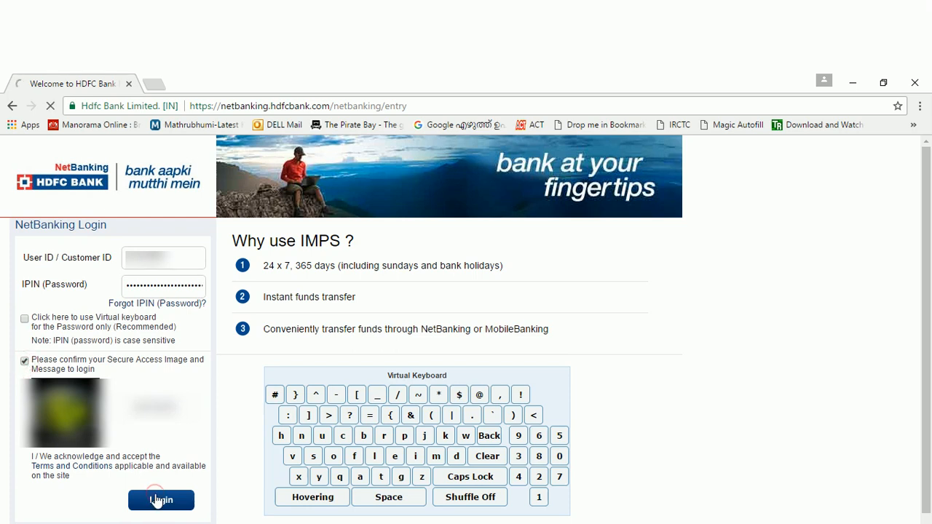
pyautogui.click(161, 501)
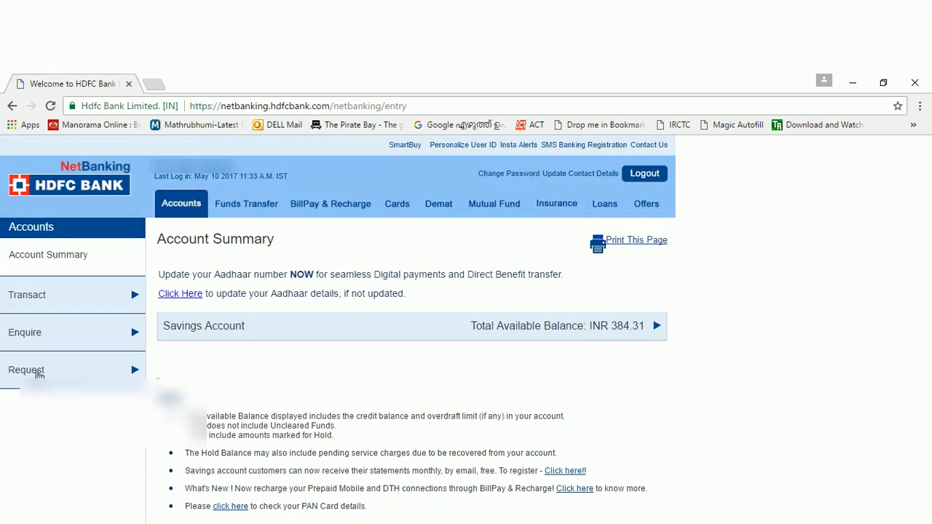
# Reach IPO Application under Request services and continue to the IPO system.
pyautogui.click(26, 370)
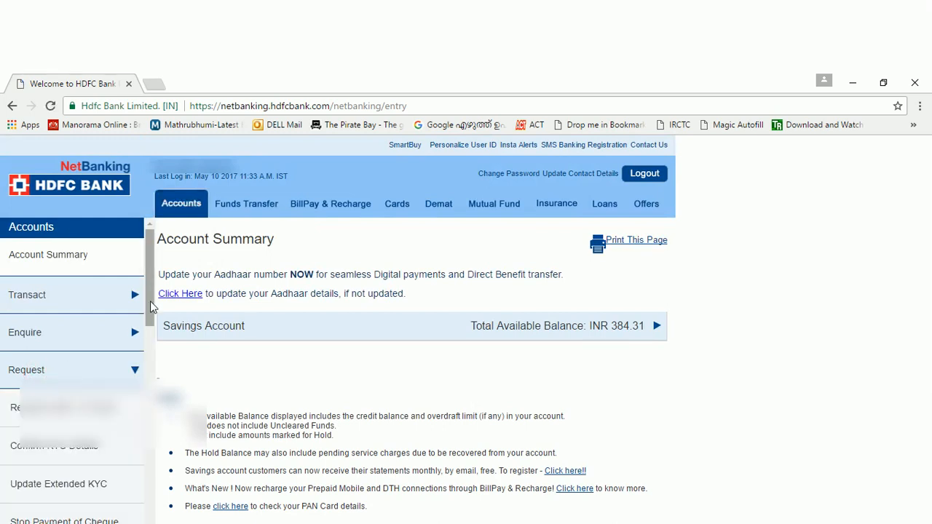
pyautogui.scroll(-3)
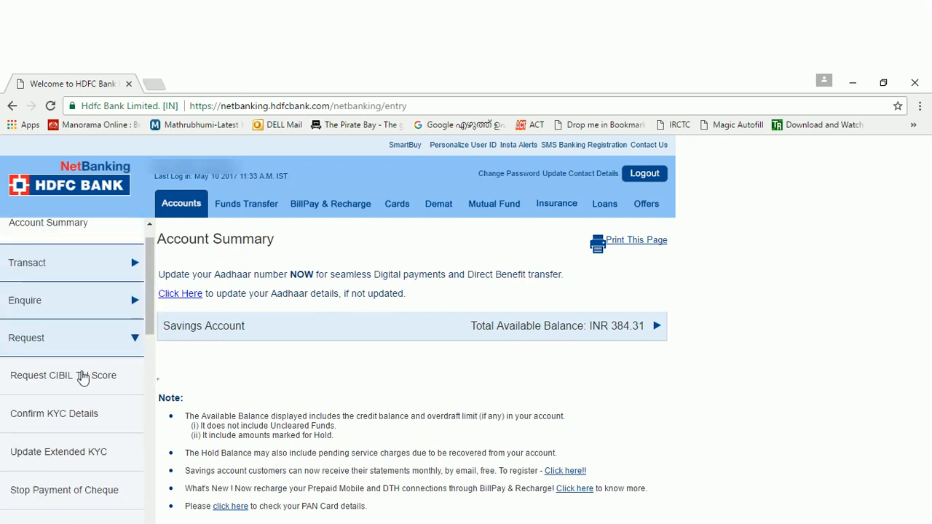
pyautogui.scroll(-3)
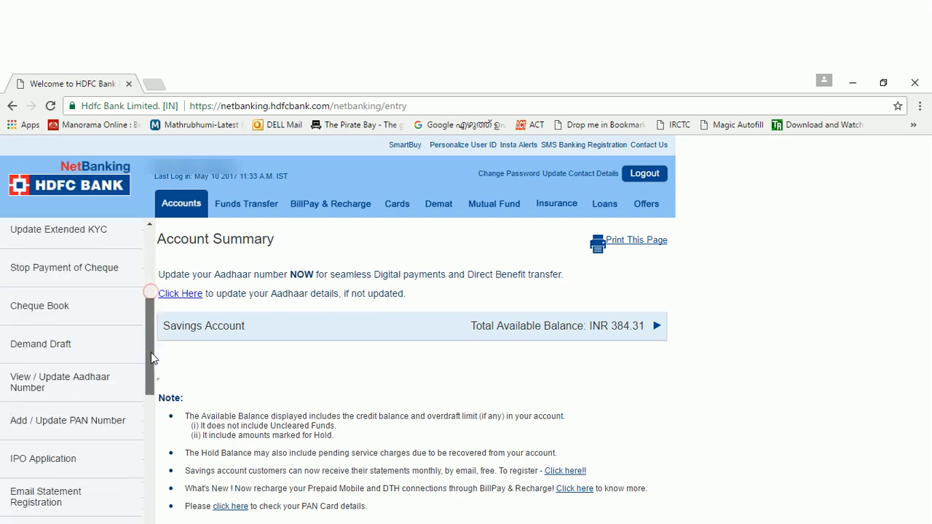
pyautogui.scroll(-3)
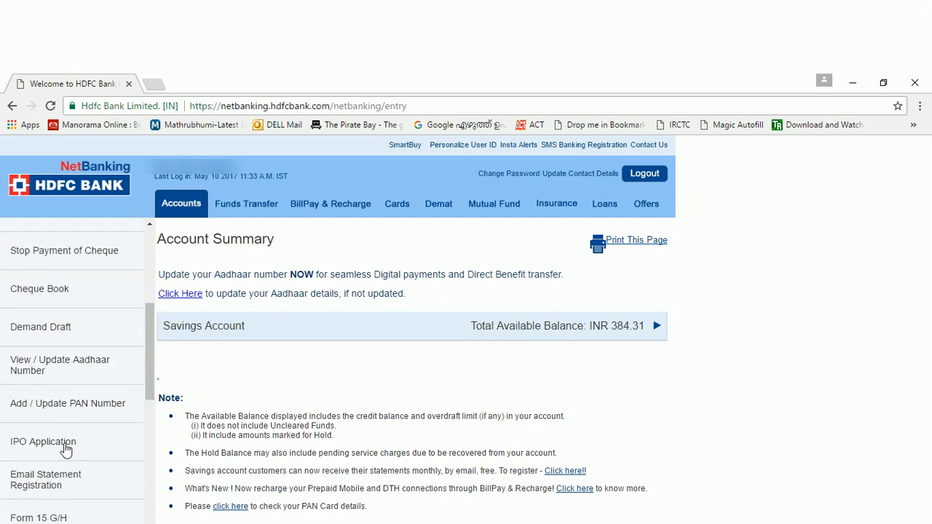
pyautogui.click(44, 442)
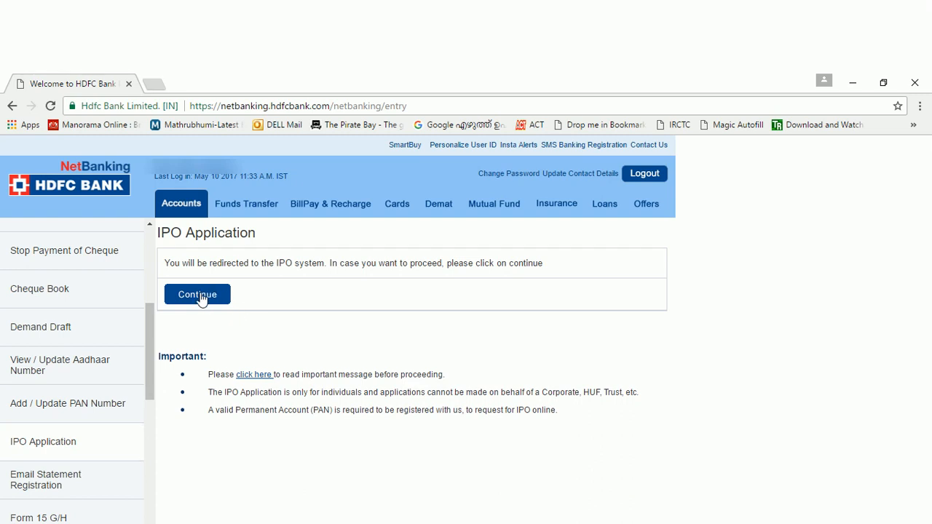
pyautogui.click(198, 294)
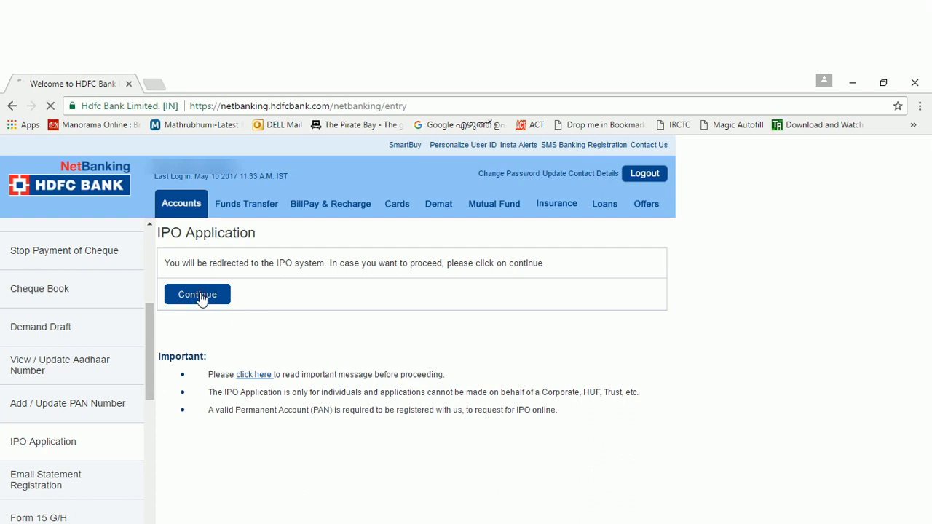
# Apply for the Housing and Urban Development Corporation Limited issue from the Current IPOs list.
pyautogui.click(197, 294)
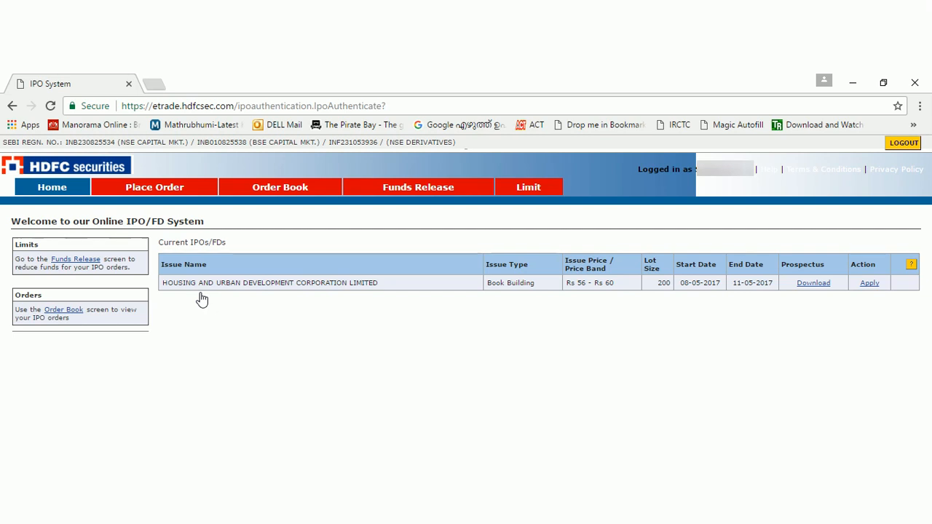
pyautogui.moveTo(169, 297)
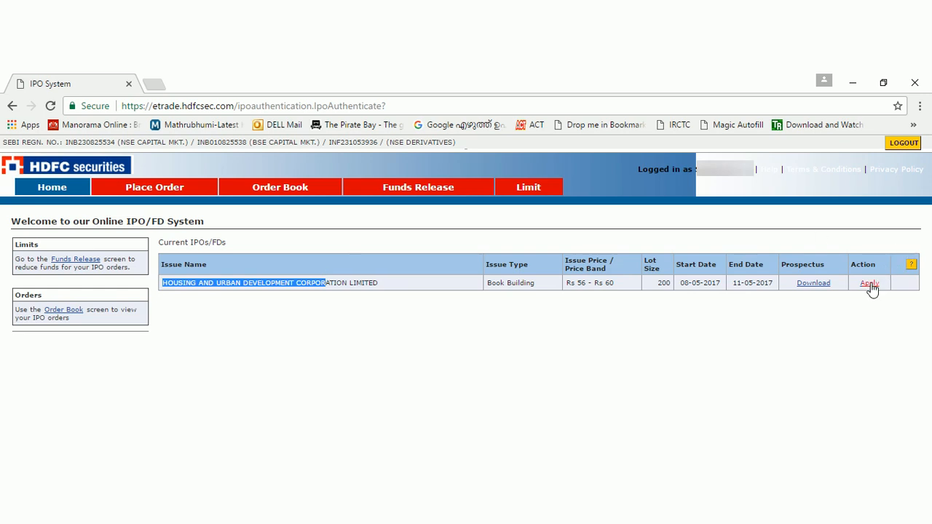
pyautogui.click(869, 283)
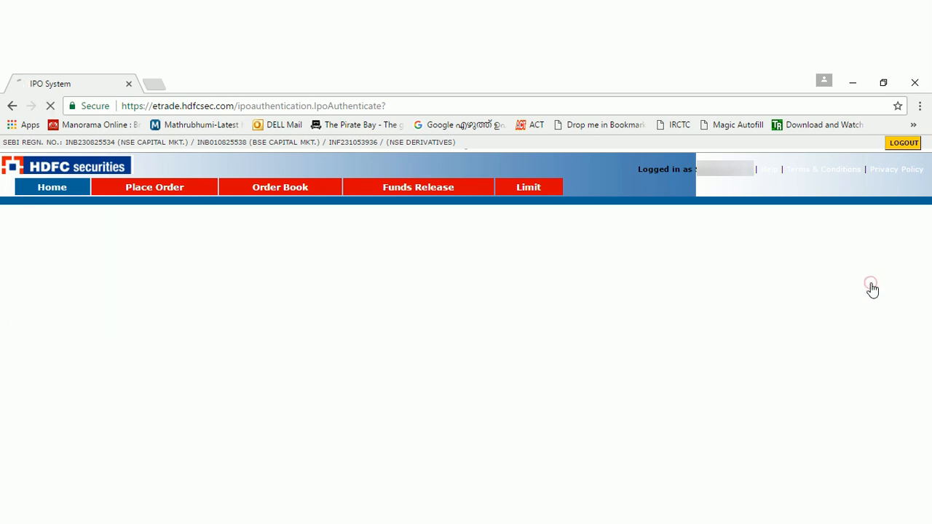
# Choose IND RETAIL HUDCO as investor status and acknowledge the ASBA notice.
pyautogui.click(154, 187)
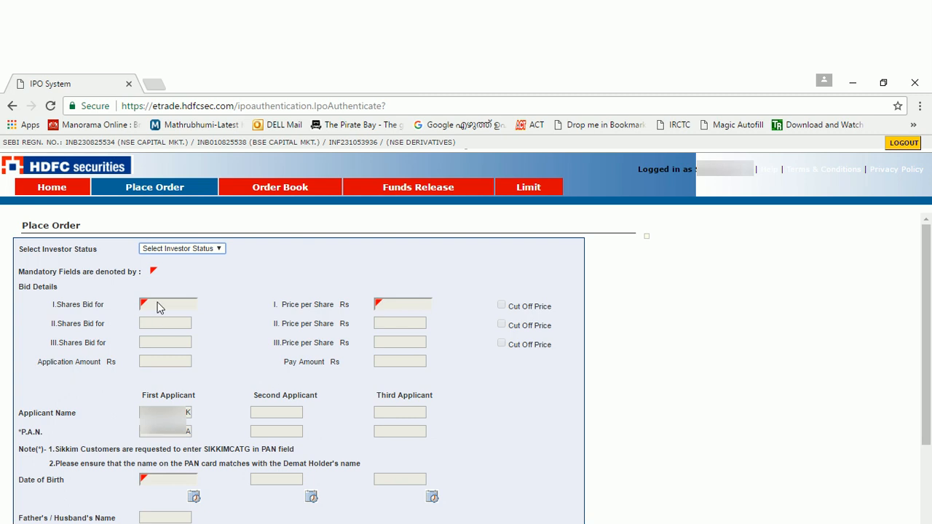
pyautogui.click(182, 247)
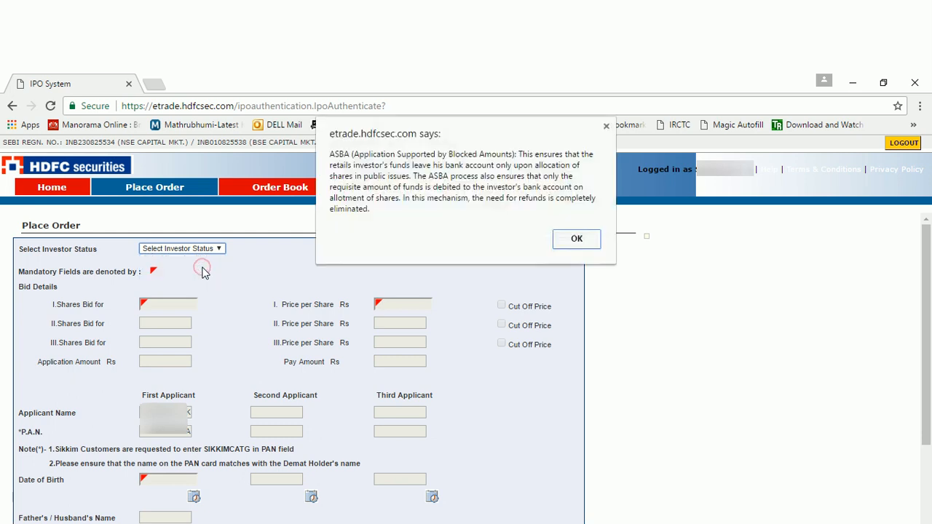
pyautogui.click(577, 239)
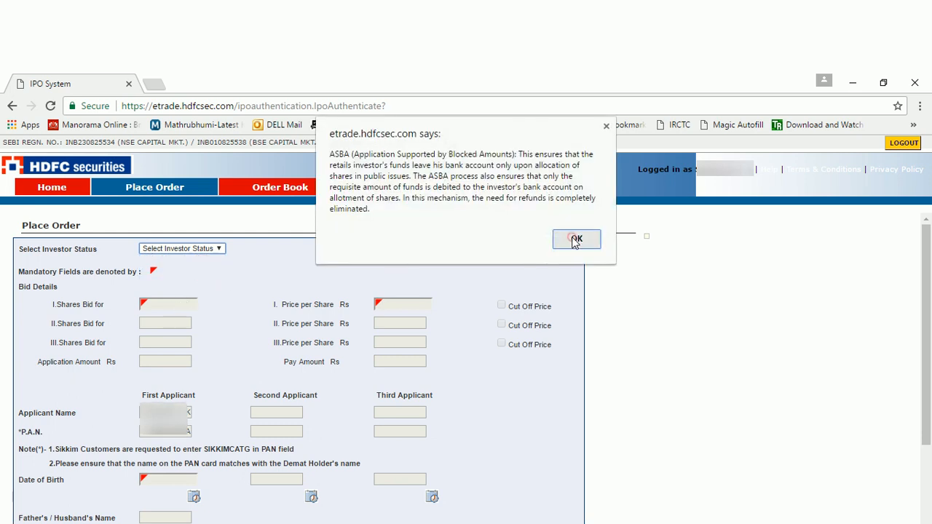
pyautogui.click(577, 239)
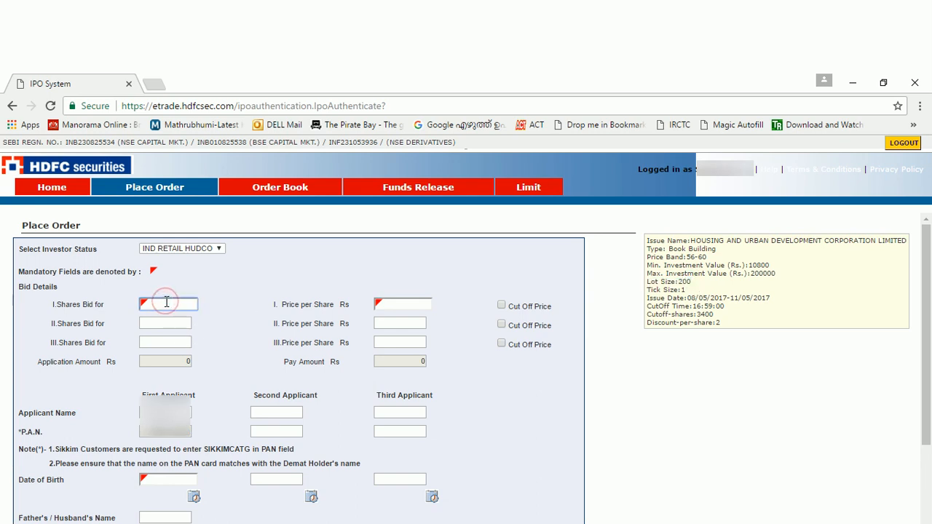
# Enter three 200-share bids priced at 58, 59 and 60 rupees, totalling 11600.
pyautogui.write('200')
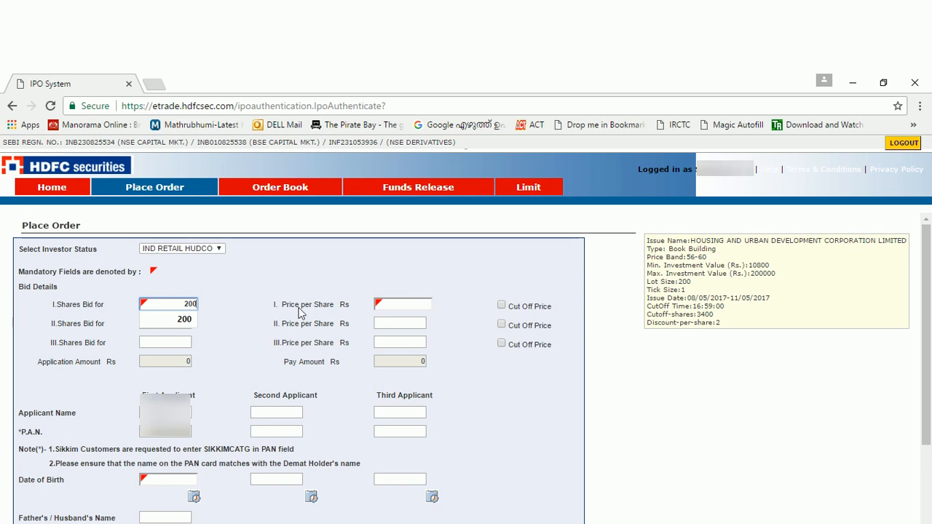
pyautogui.click(402, 305)
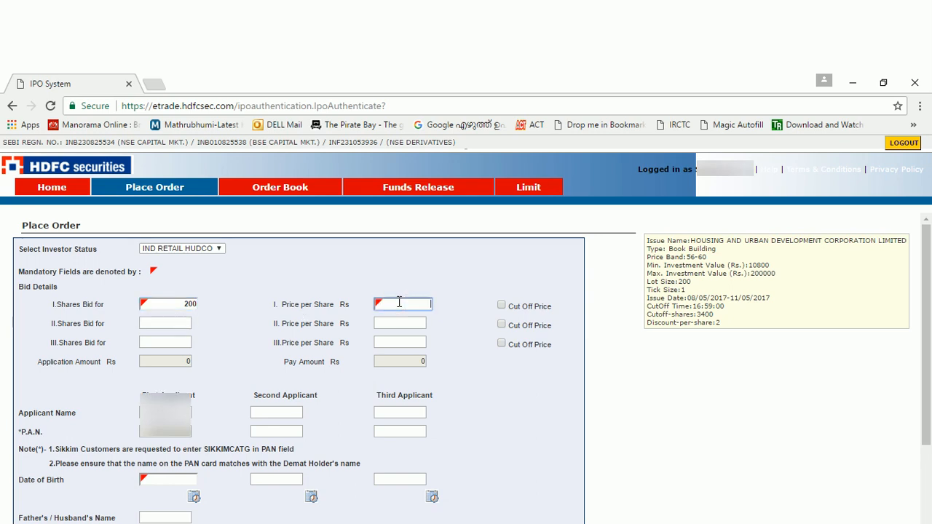
pyautogui.write('60')
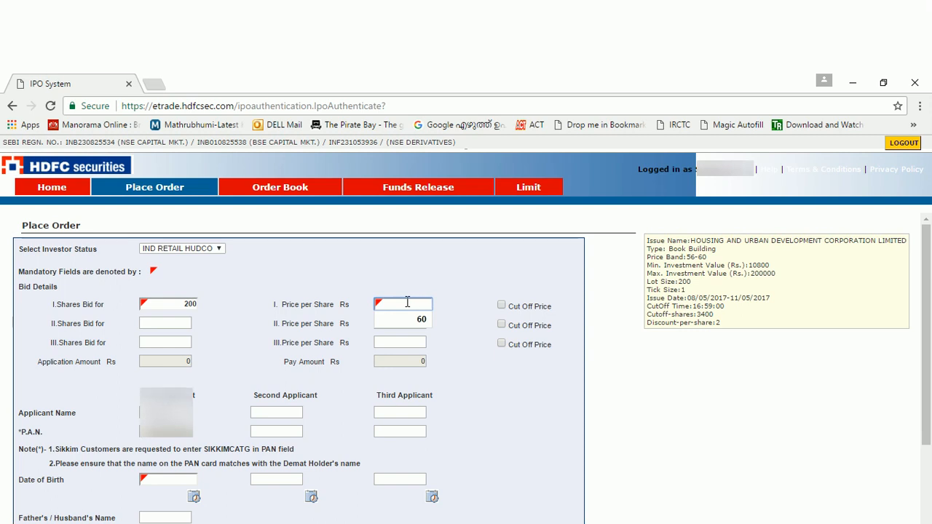
pyautogui.write('58')
pyautogui.click(400, 323)
pyautogui.write('5')
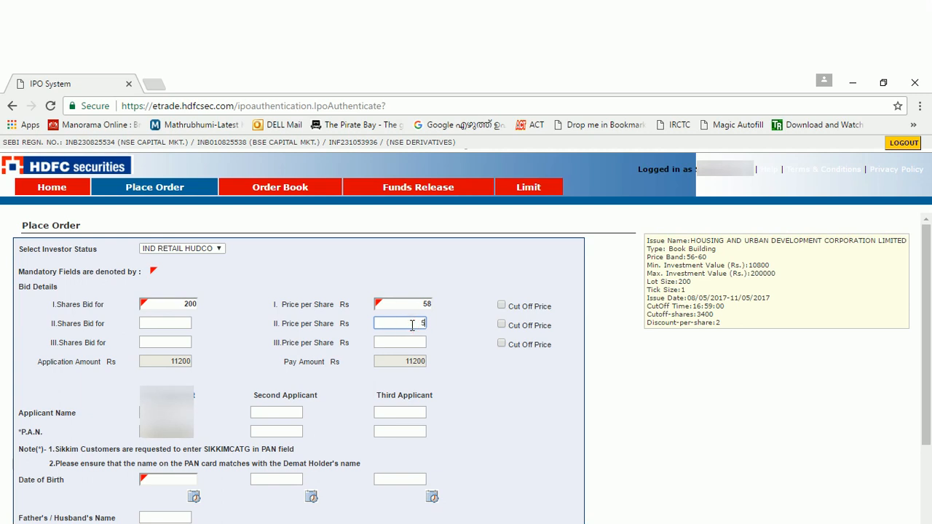
pyautogui.click(399, 344)
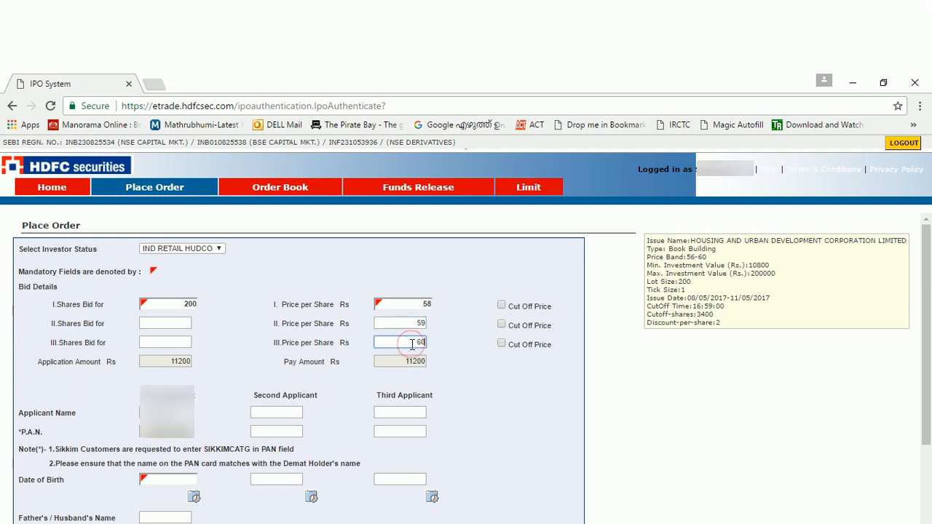
pyautogui.click(164, 324)
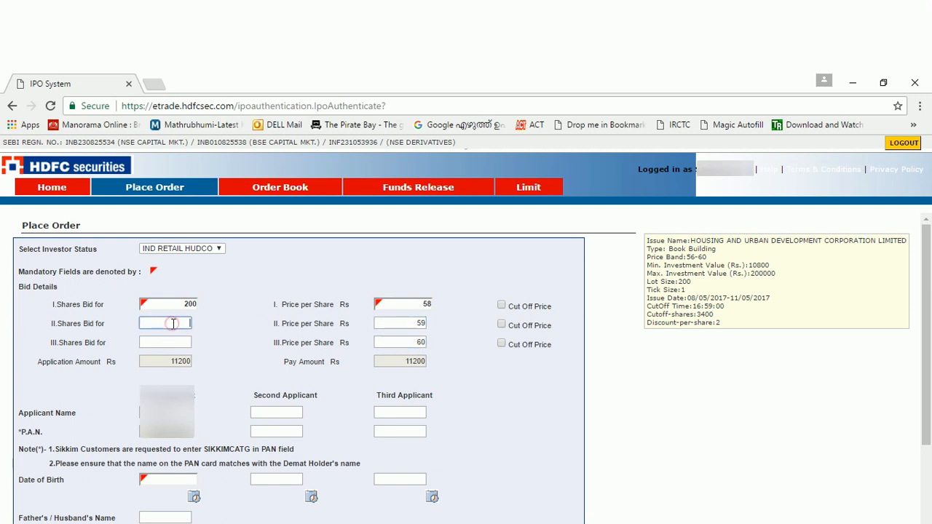
pyautogui.write('200')
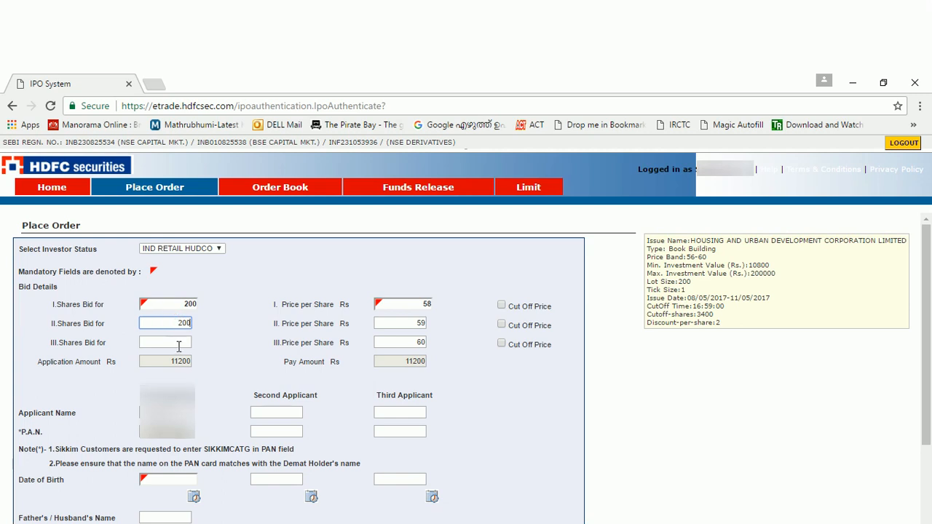
pyautogui.write('200')
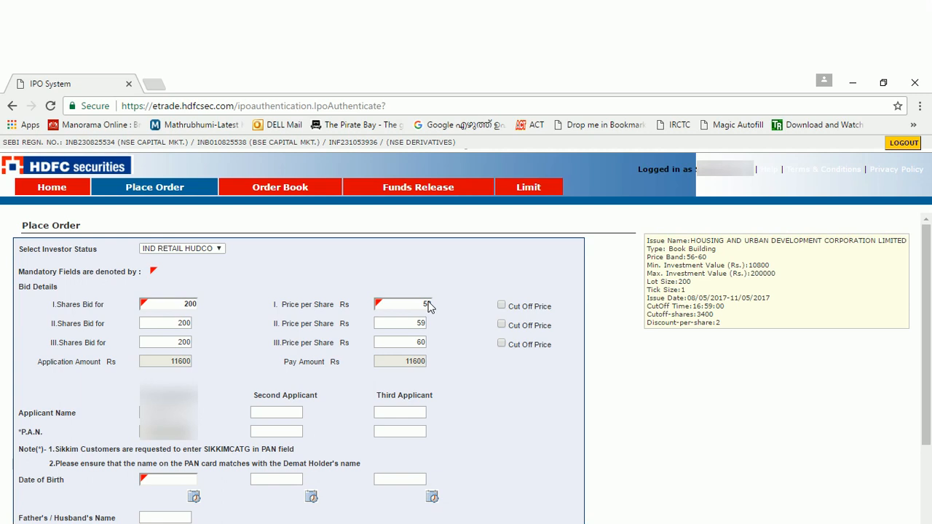
pyautogui.write('58')
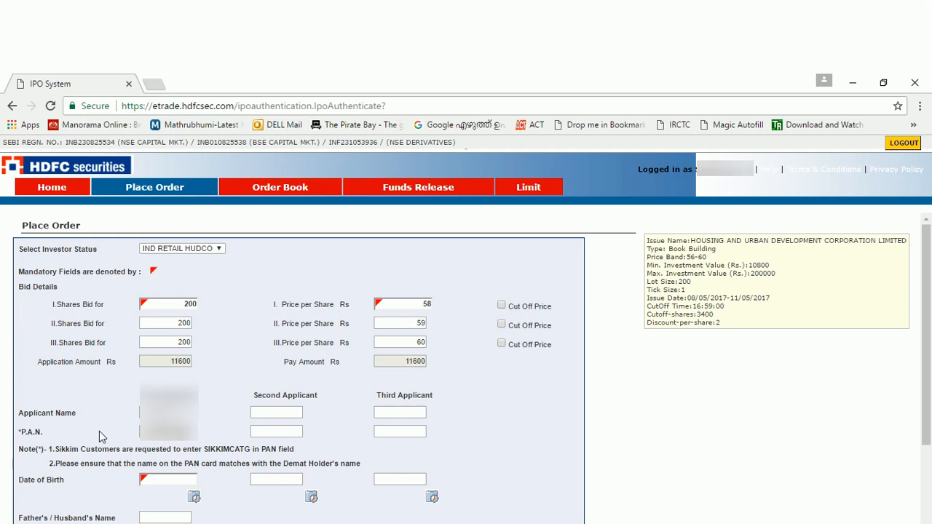
pyautogui.moveTo(451, 351)
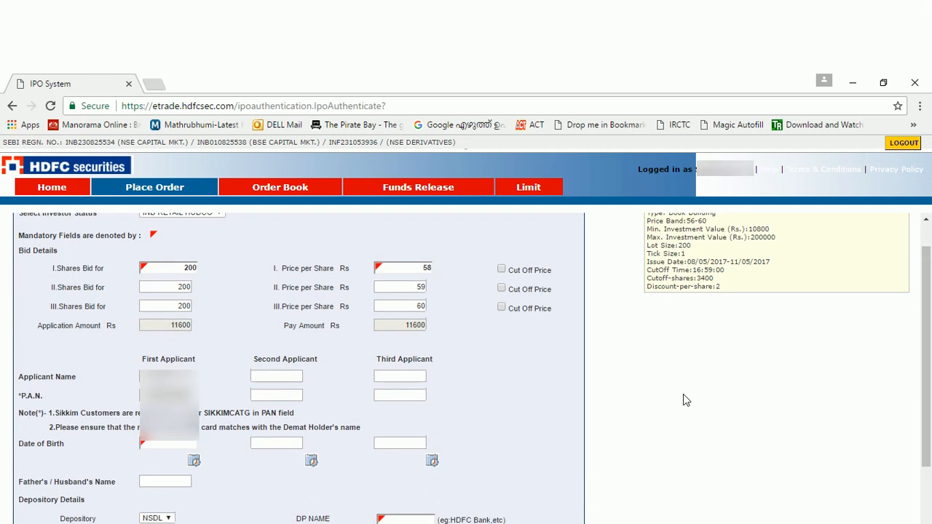
# Mark the third bid as a Cut Off Price bid, keeping the total at 11600.
pyautogui.click(501, 309)
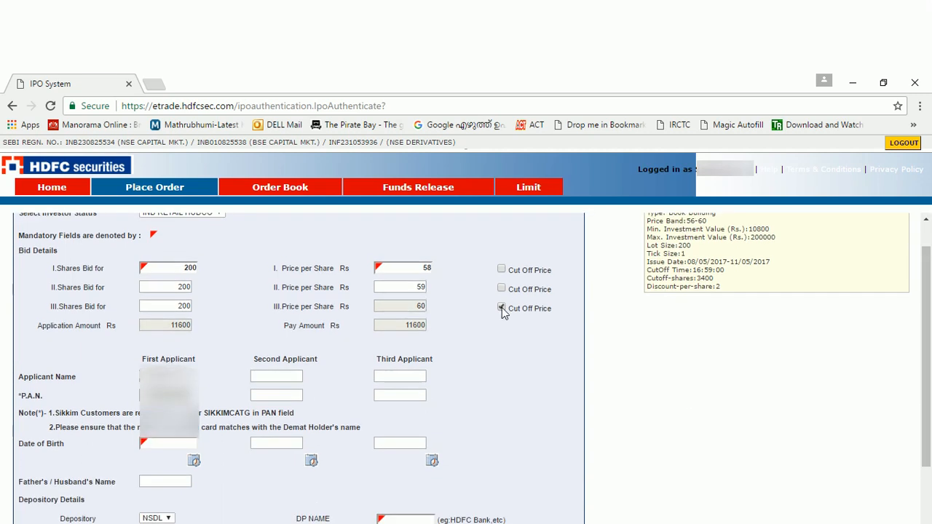
pyautogui.click(501, 309)
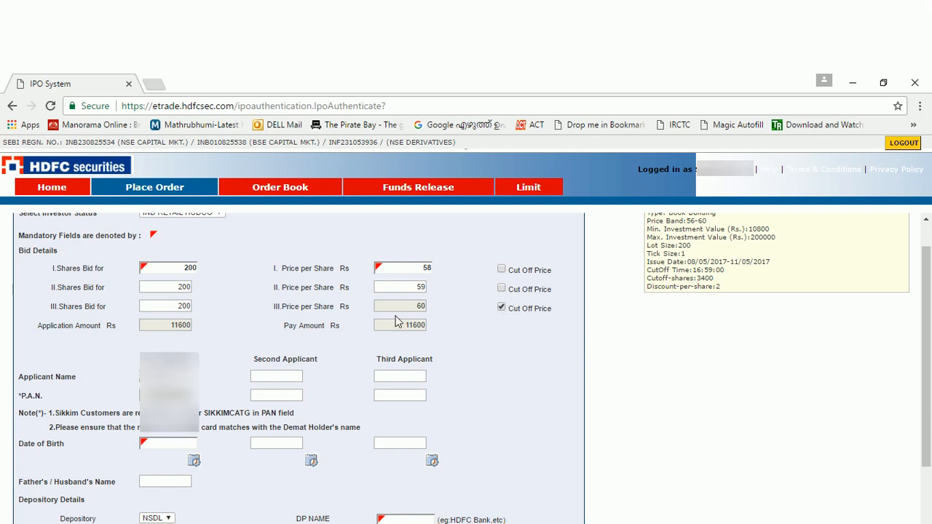
pyautogui.scroll(-3)
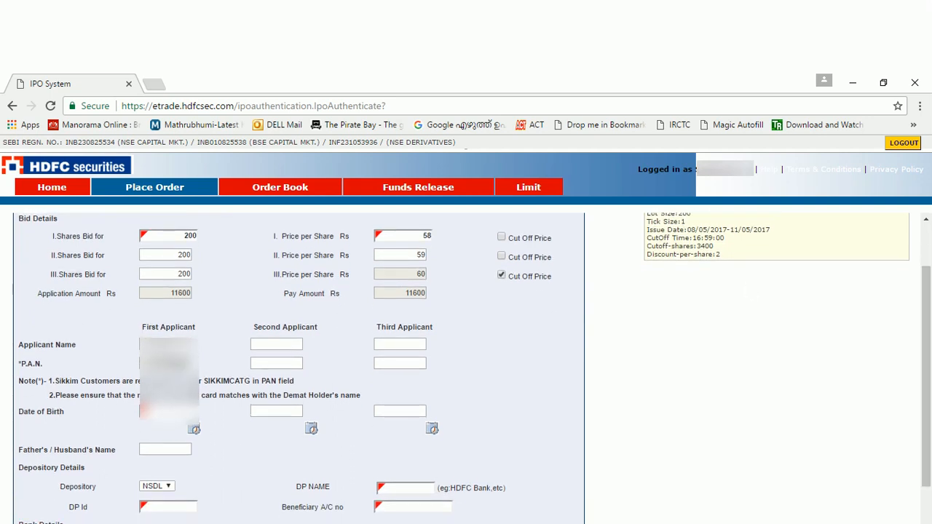
# Pick the first applicant's birth year and day from the Date of Birth calendar.
pyautogui.click(195, 428)
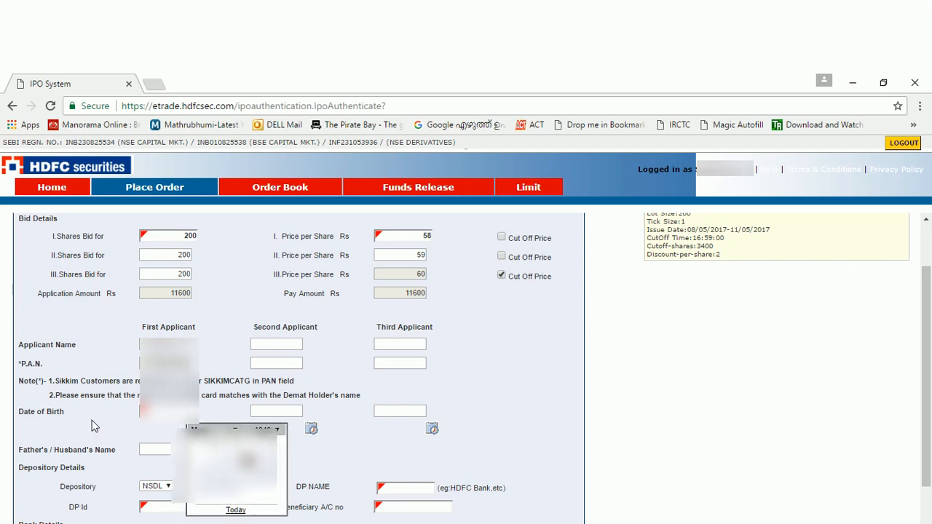
pyautogui.click(268, 428)
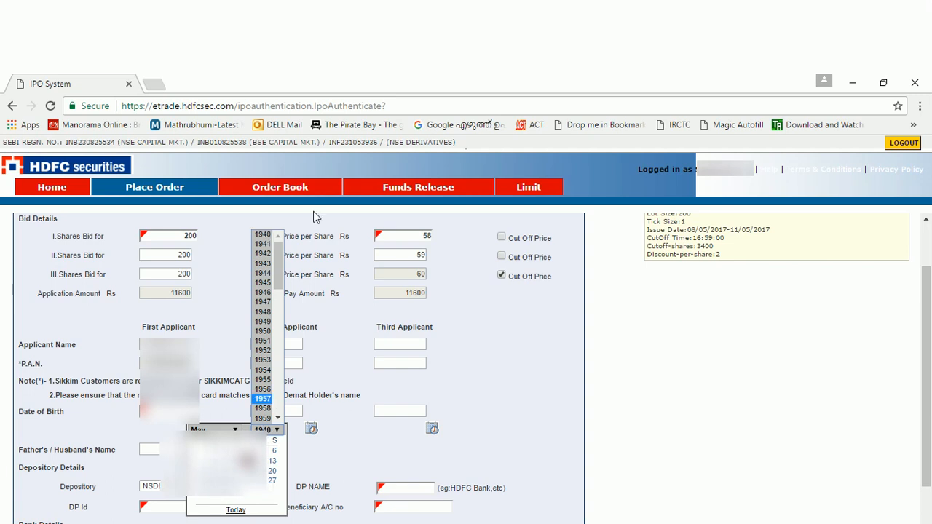
pyautogui.scroll(-3)
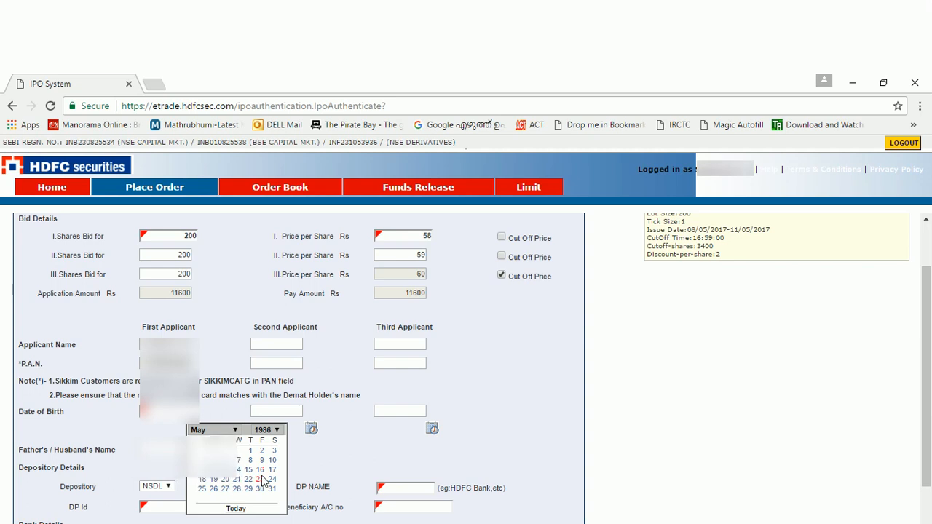
pyautogui.click(259, 479)
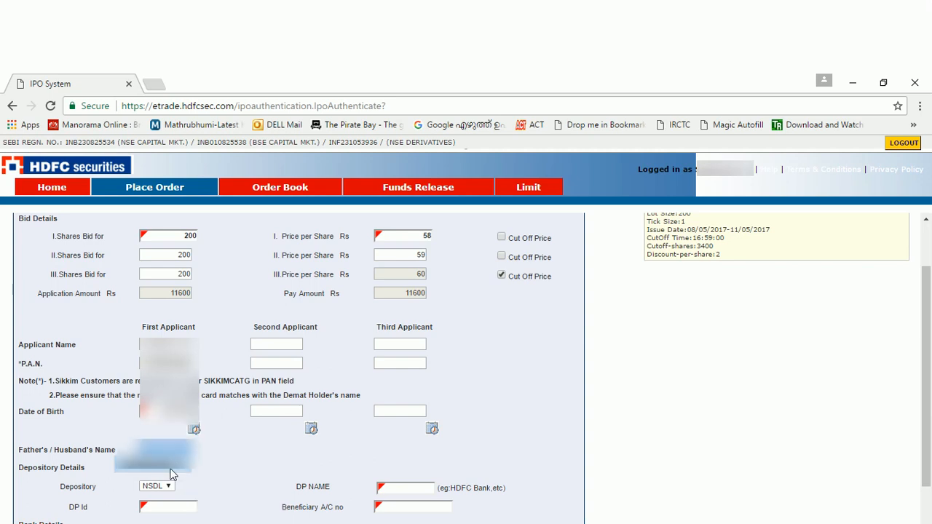
# Accept ShareKhan as DP name and enter the beneficiary account number.
pyautogui.scroll(-3)
pyautogui.write('Share')
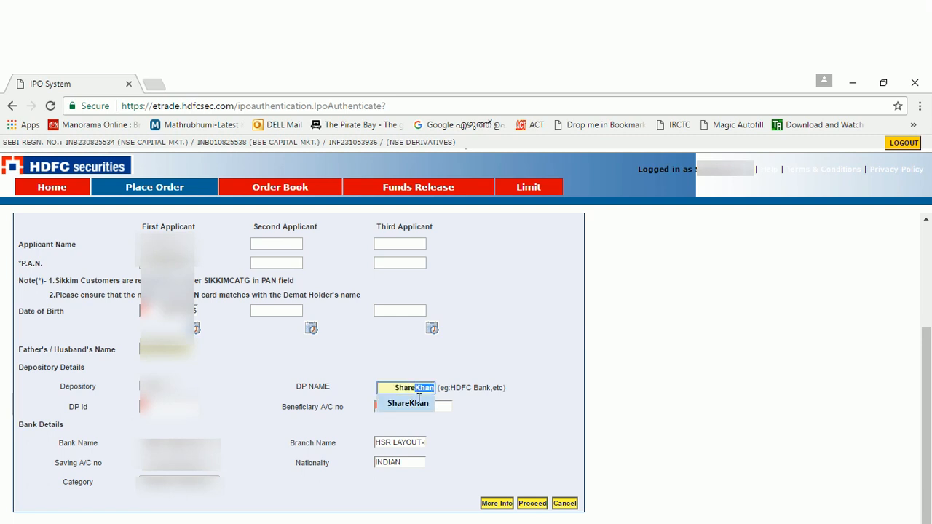
pyautogui.click(408, 404)
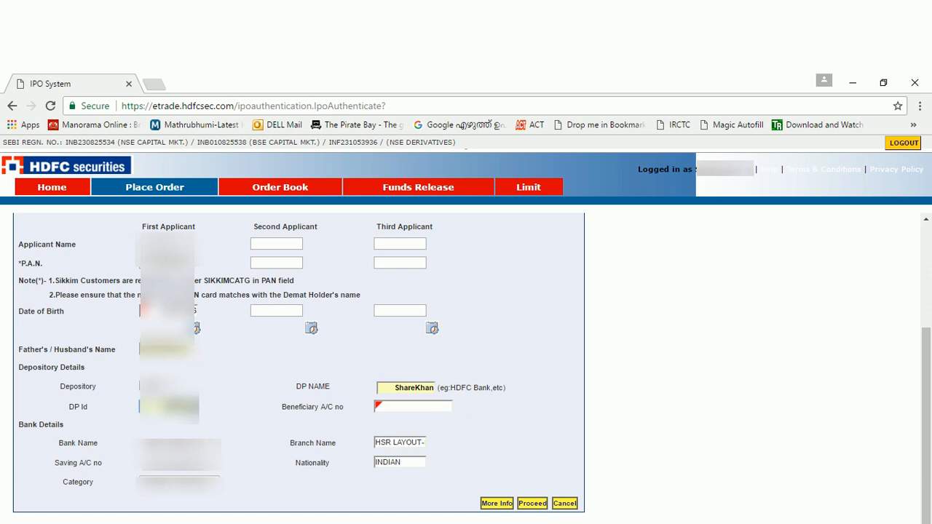
pyautogui.click(414, 407)
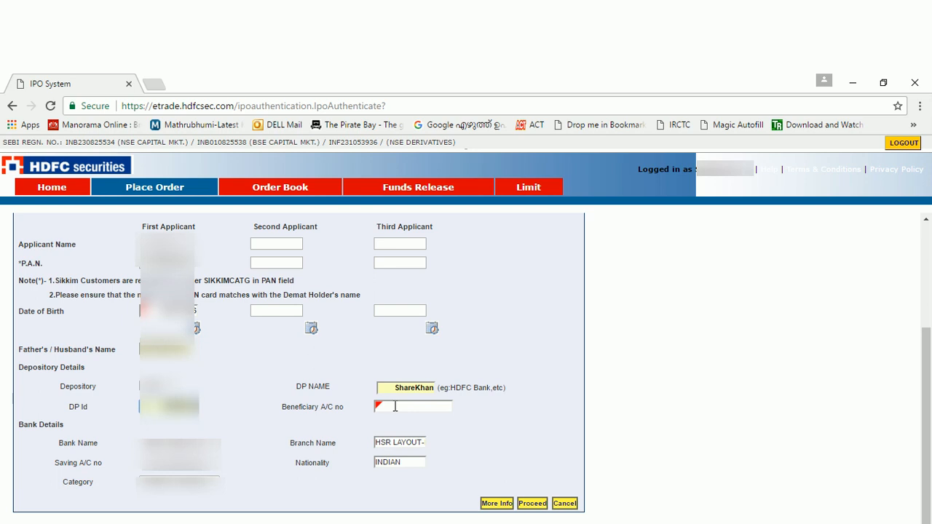
pyautogui.click(414, 406)
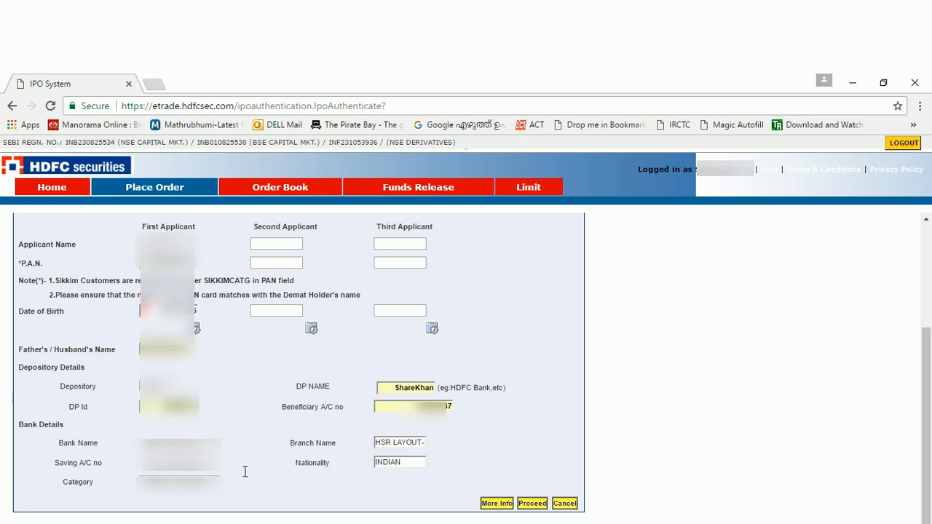
pyautogui.moveTo(262, 455)
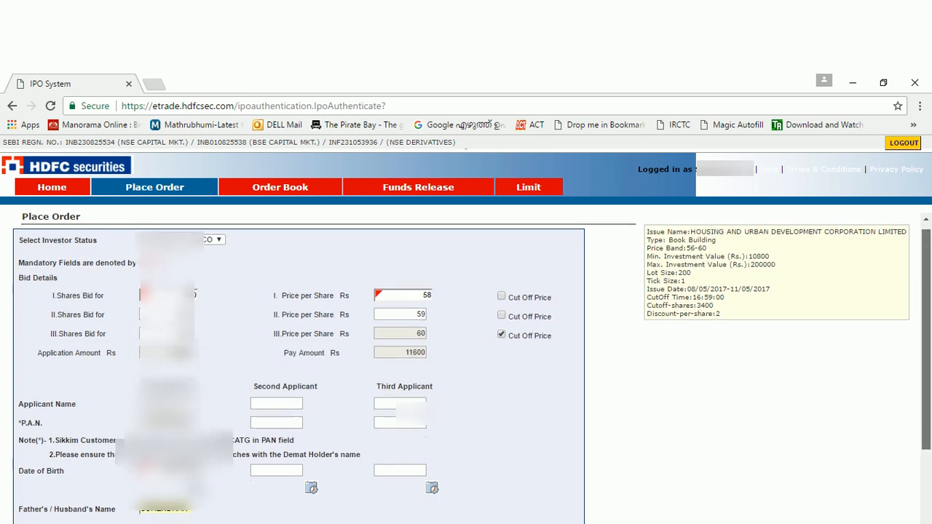
pyautogui.scroll(-3)
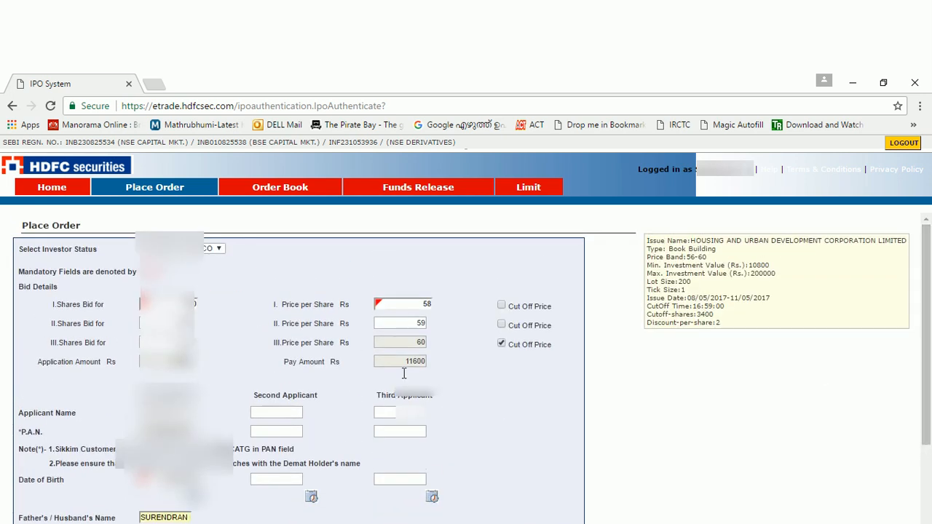
pyautogui.click(219, 248)
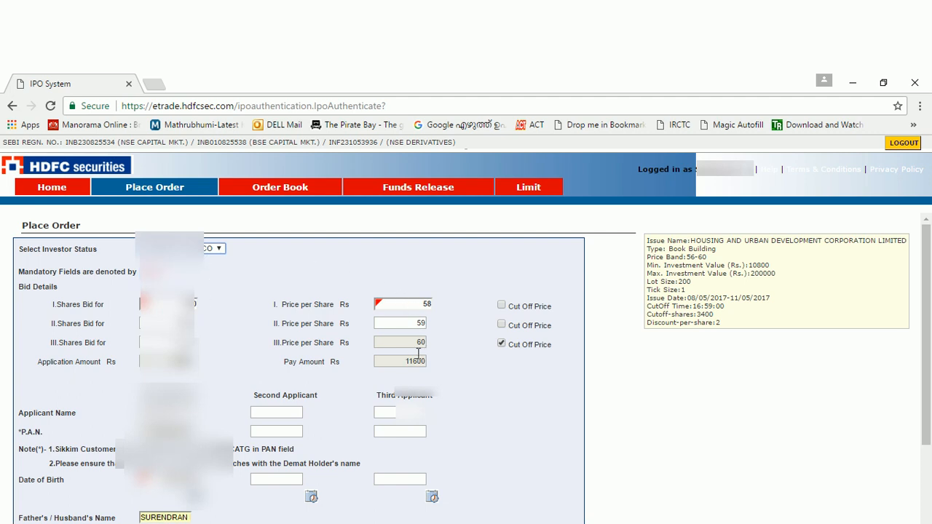
pyautogui.scroll(-3)
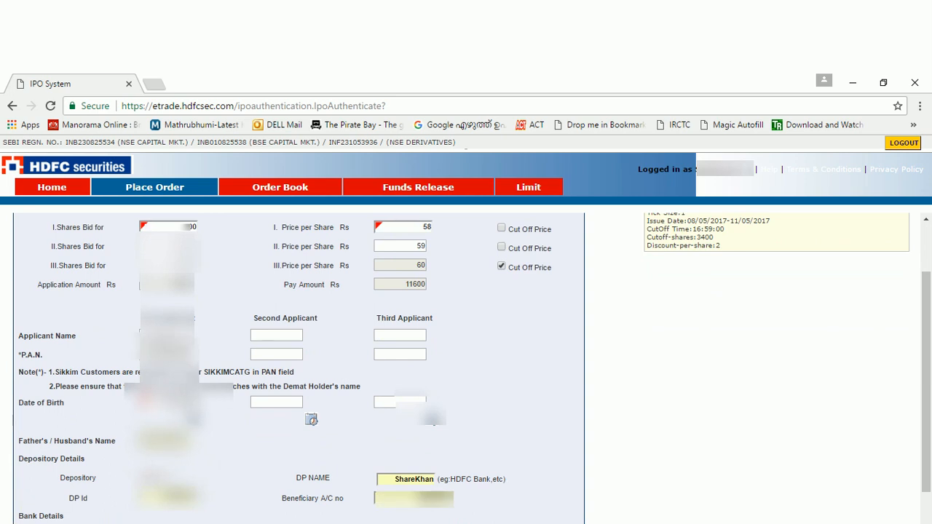
pyautogui.scroll(-3)
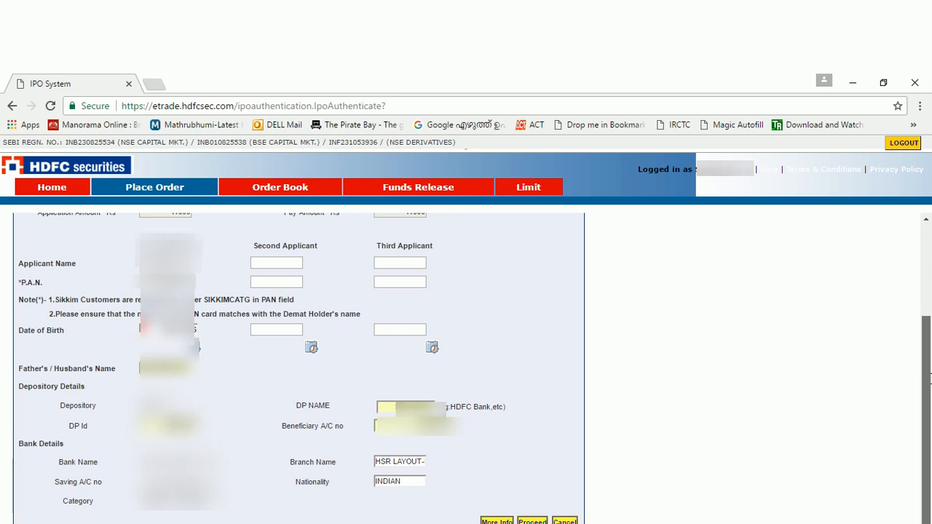
pyautogui.scroll(-3)
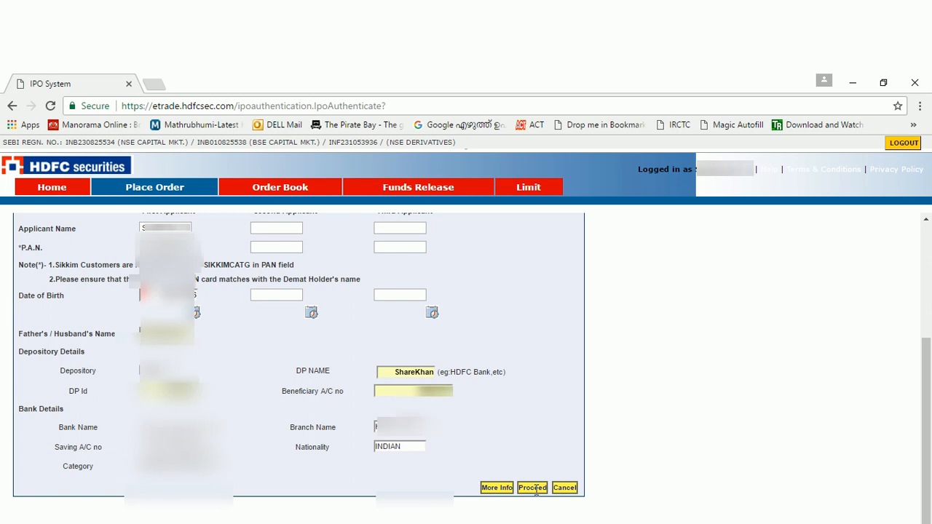
# Proceed with the completed Place Order form to submit the HUDCO application.
pyautogui.click(533, 488)
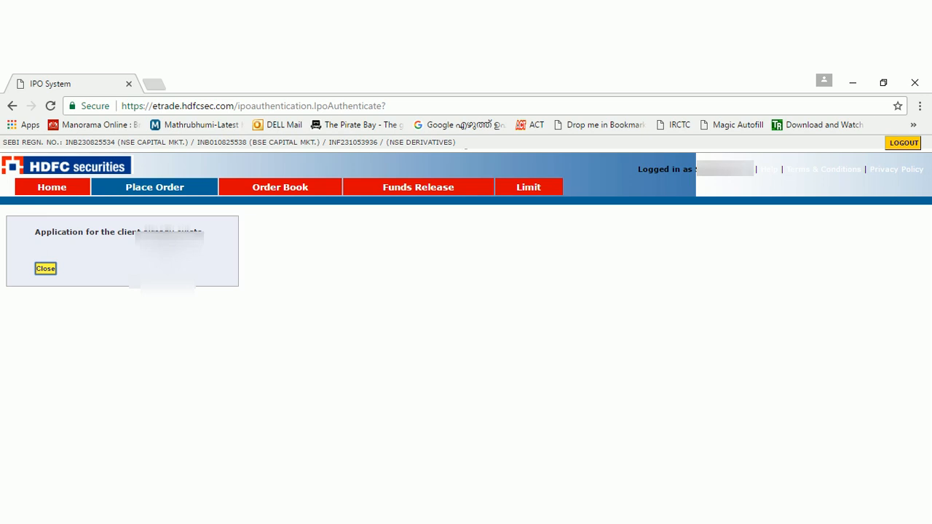
# Dismiss the application-created confirmation to move on to the Order Book.
pyautogui.click(280, 186)
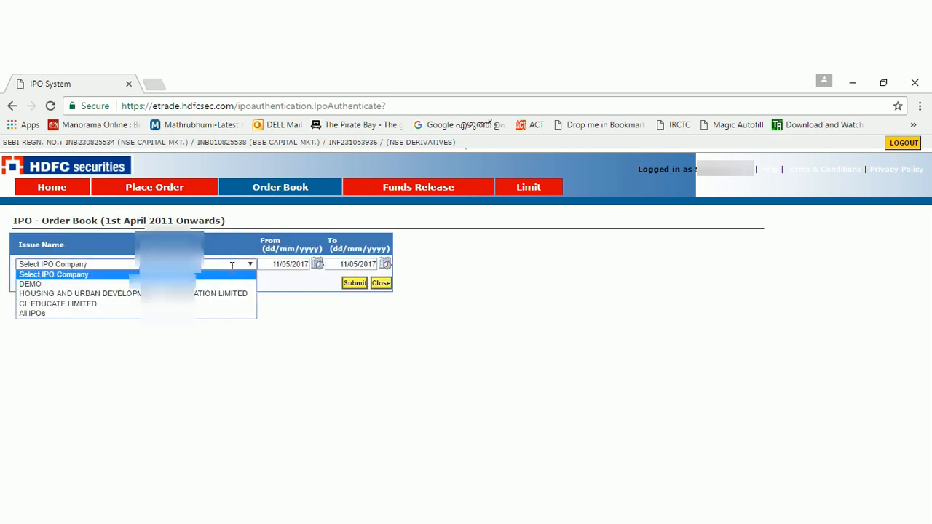
# List the HOUSING AND URBAN DEVELOPMENT CORPORATION LIMITED orders, showing the executed retail HUDCO bid.
pyautogui.click(80, 294)
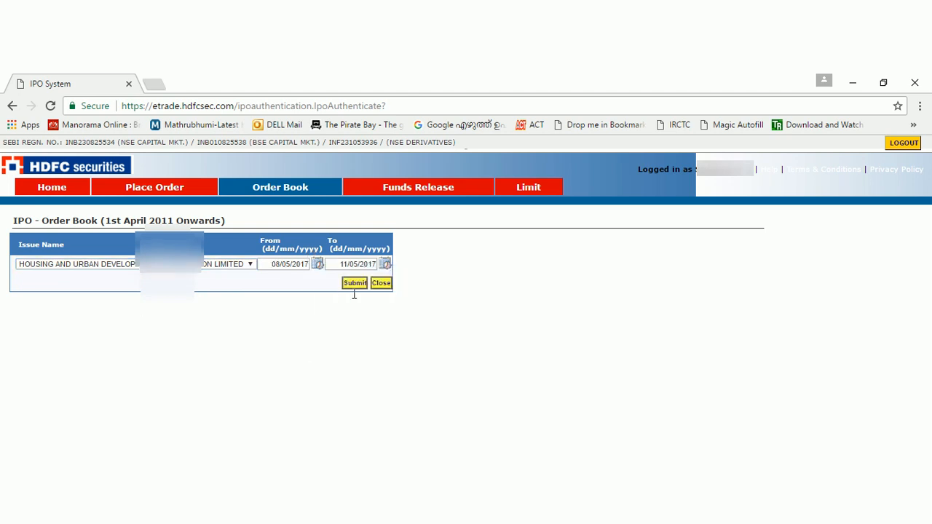
pyautogui.click(356, 282)
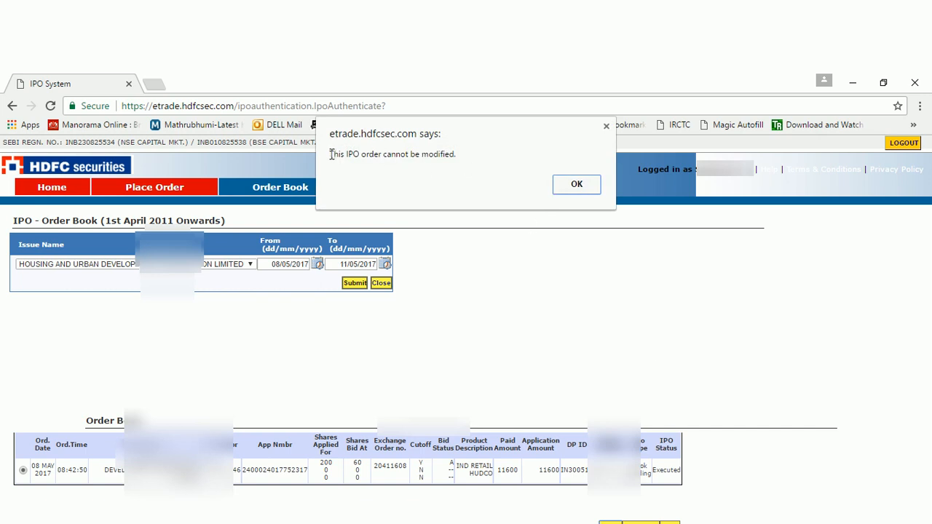
# Acknowledge the 'This IPO order cannot be modified' notice on the executed HUDCO bid.
pyautogui.click(577, 184)
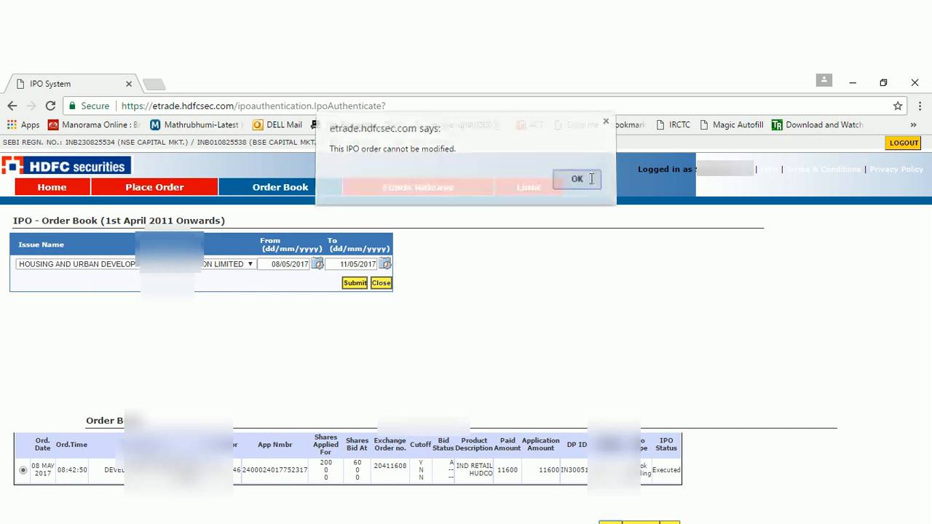
pyautogui.click(577, 179)
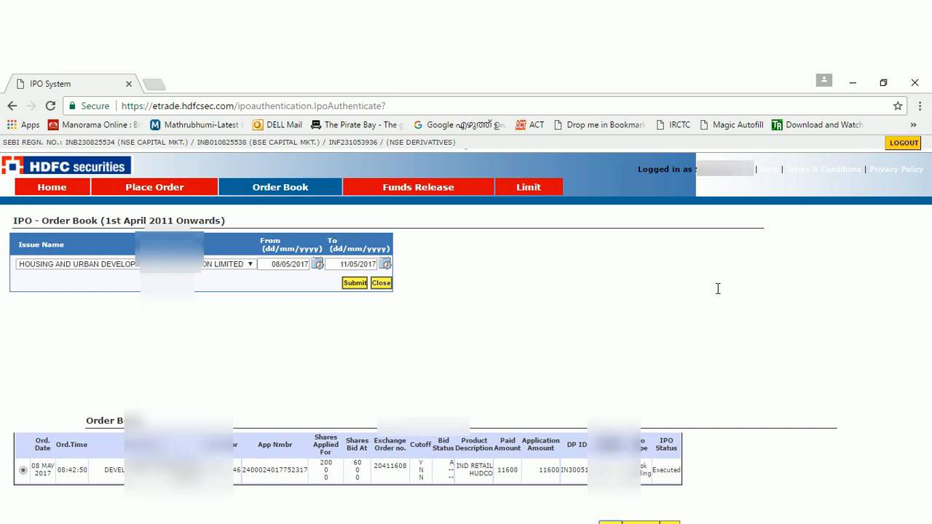
pyautogui.moveTo(795, 215)
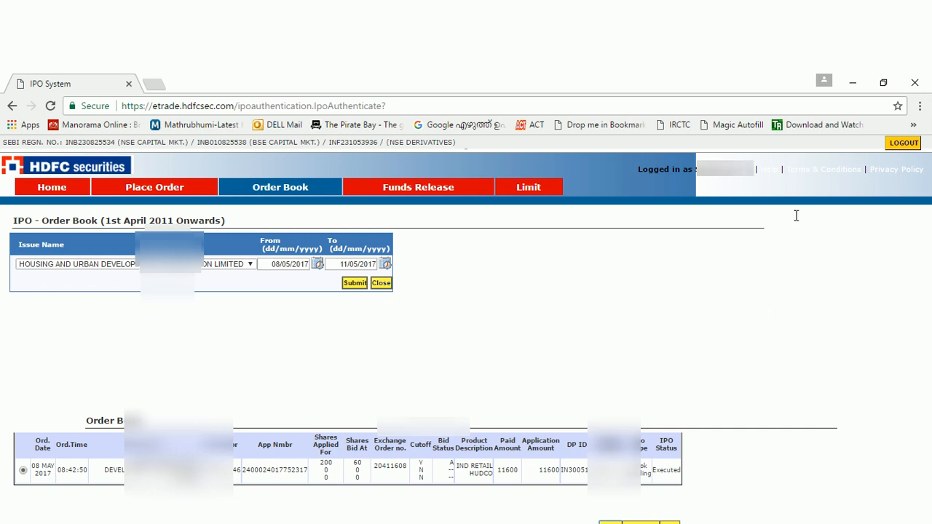